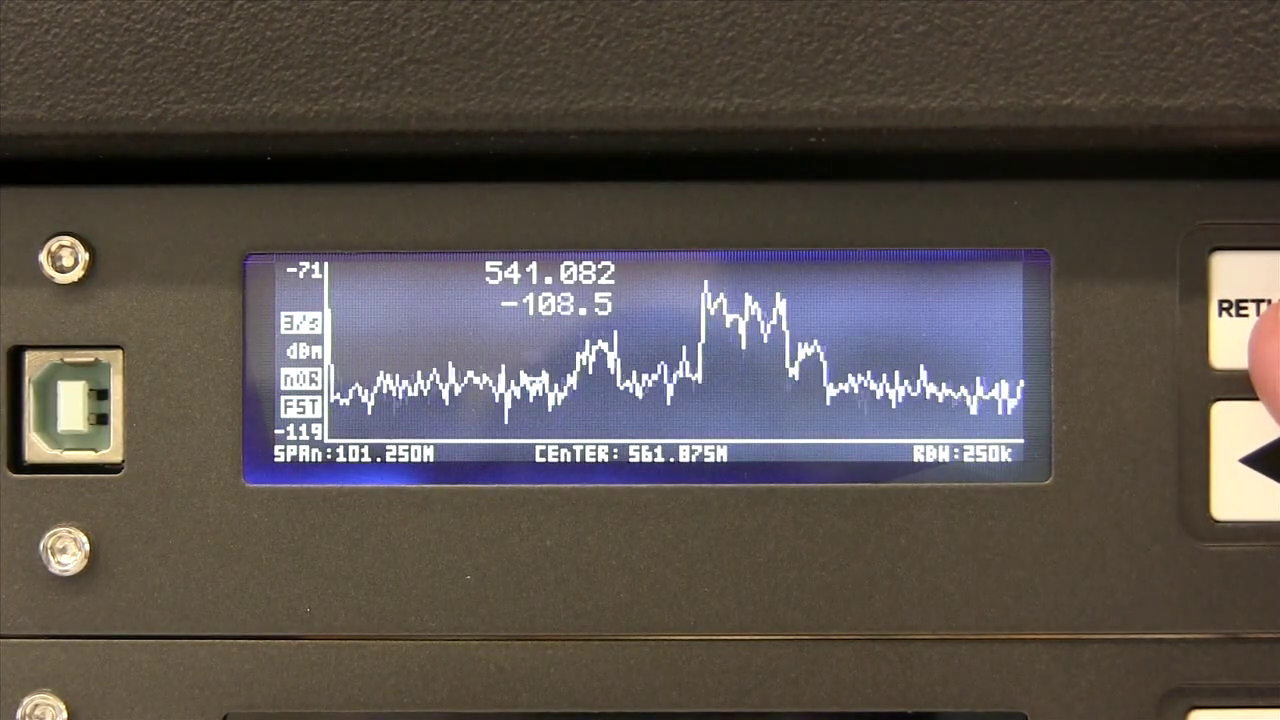
Return from the spectrum trace to the CONFIG MENU showing Draw Mode Fill and Marker Manual.
{"action": "left_click", "coordinate": [1250, 310]}
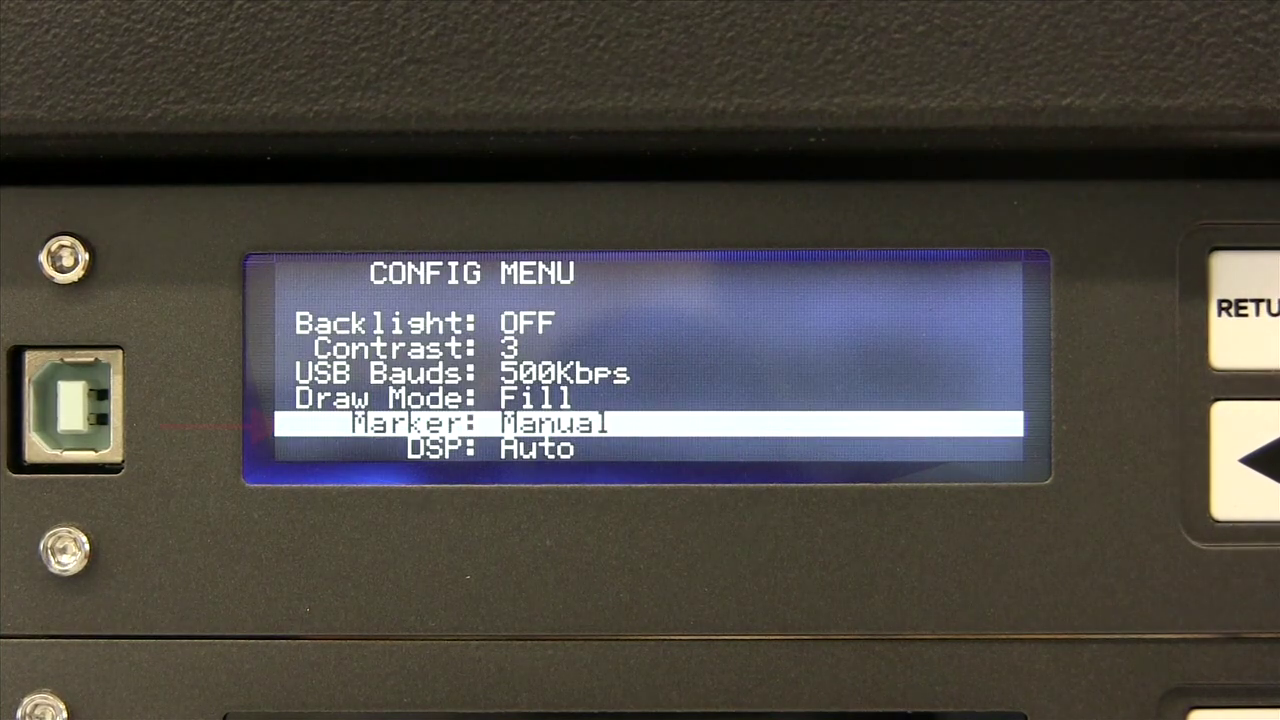